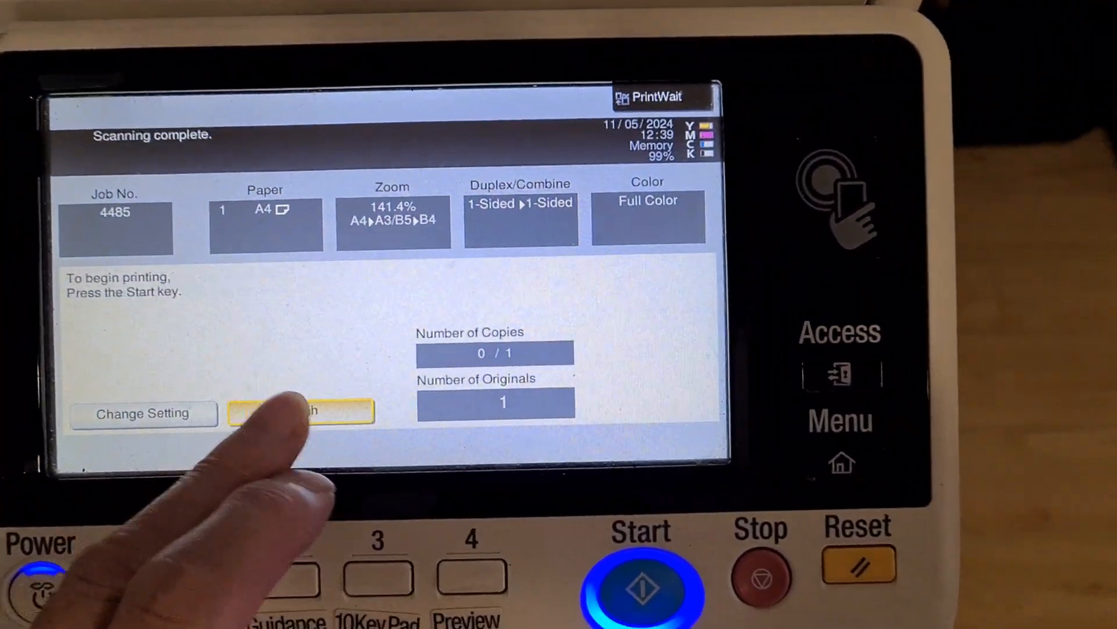
# Finish the previously scanned copy job so the Zoom settings can be reopened
pyautogui.click(639, 588)
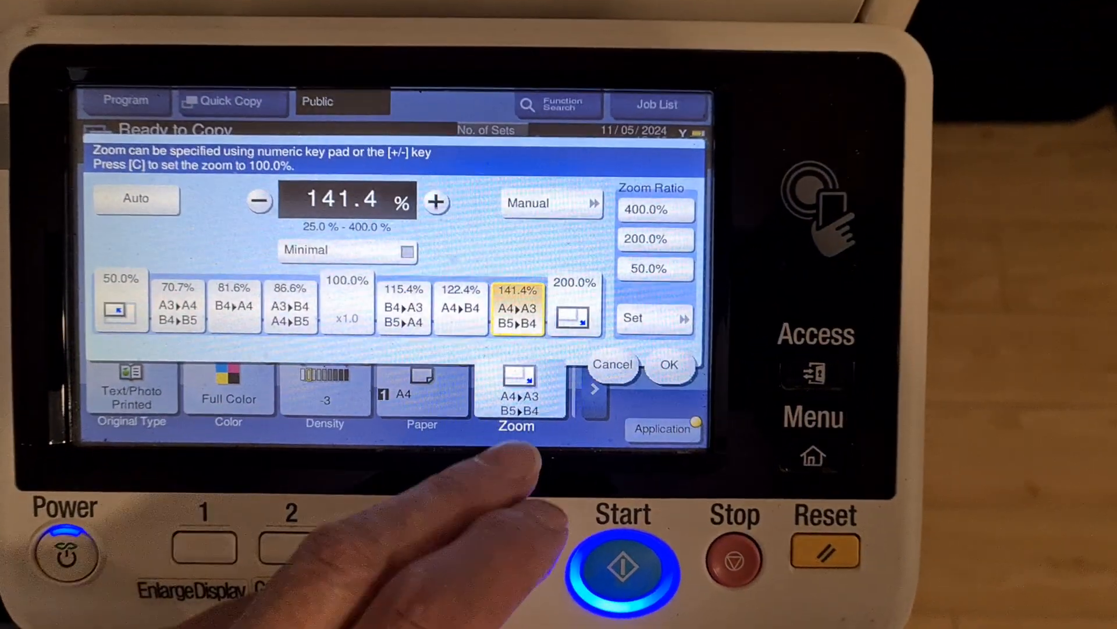
# Confirm the 141.4% A4-to-A3 enlargement ratio for the full-colour copy
pyautogui.click(668, 364)
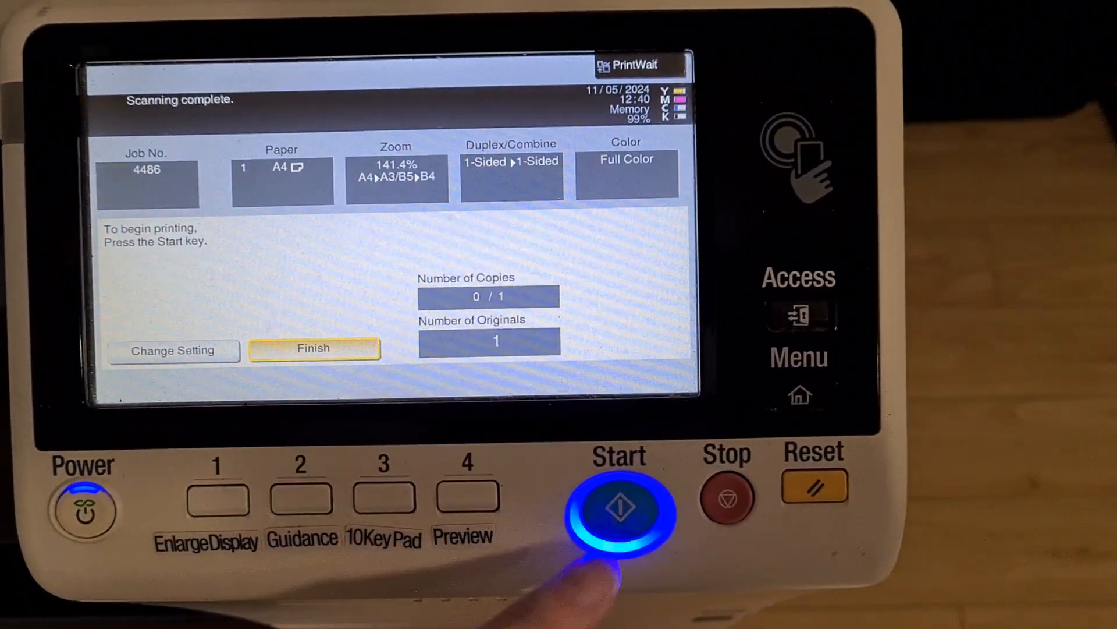
# Scan the A4 original and finish scanning so job 4487 prints at 141.4% in full colour
pyautogui.click(619, 506)
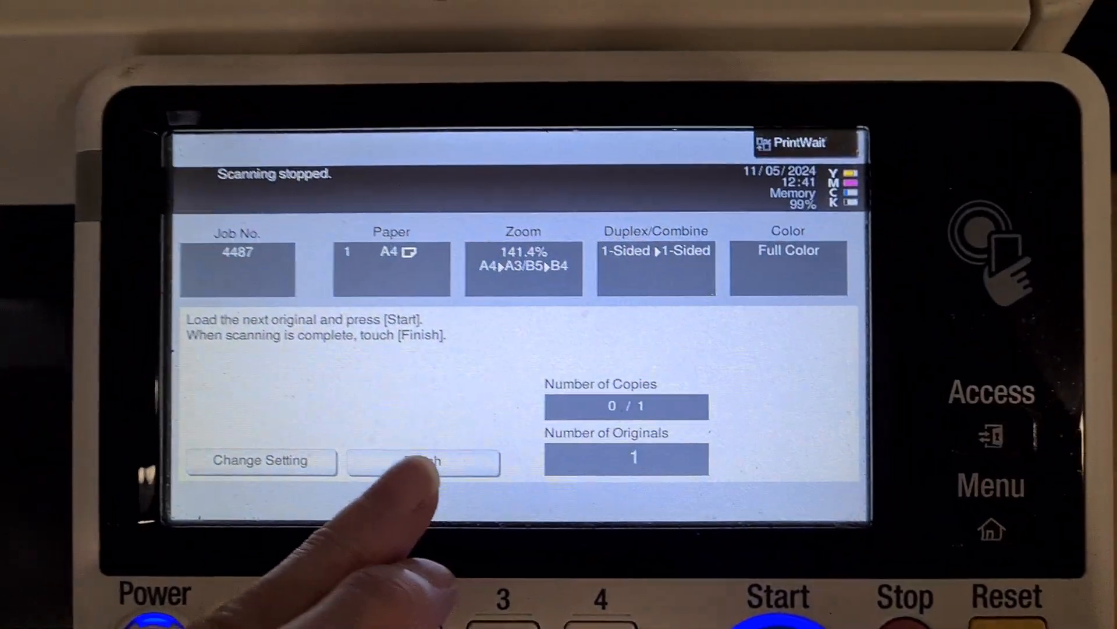
pyautogui.click(424, 461)
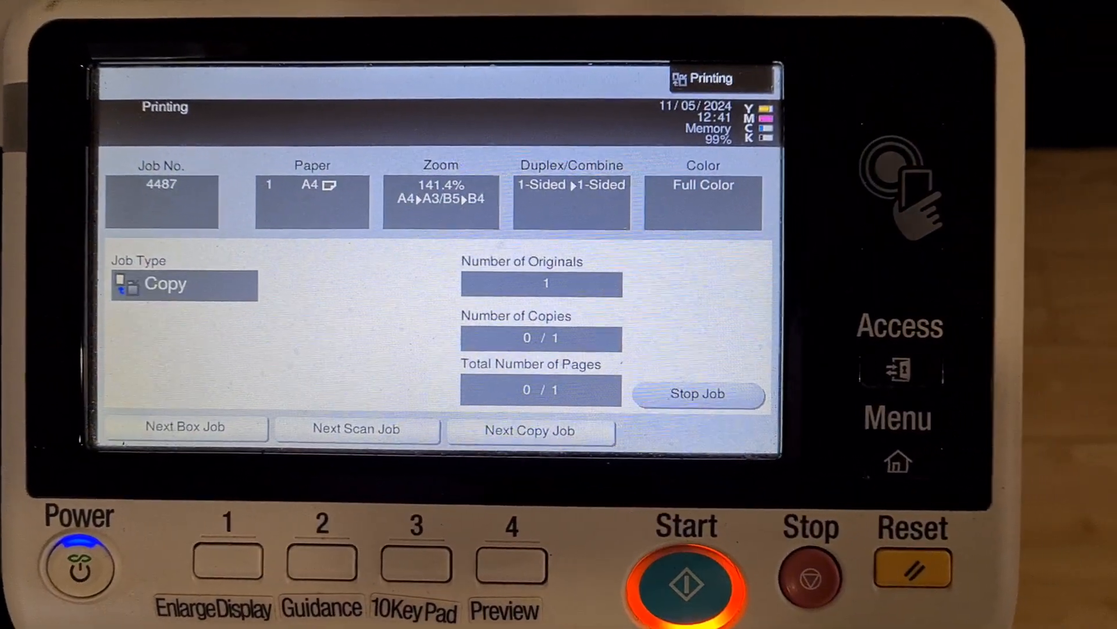